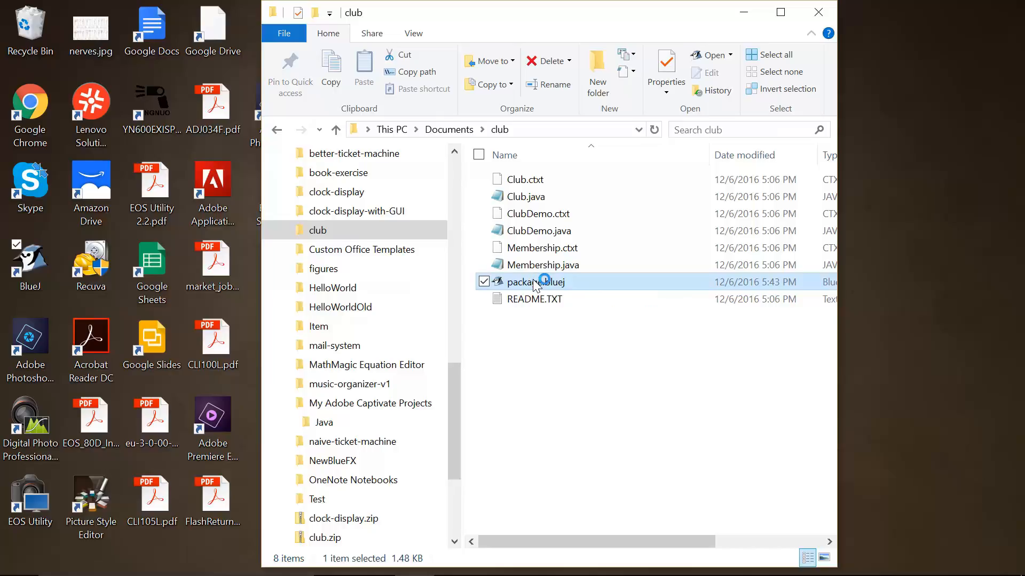
# Step: Open the club project from its package.bluej file in the club folder
pyautogui.doubleClick(535, 282)
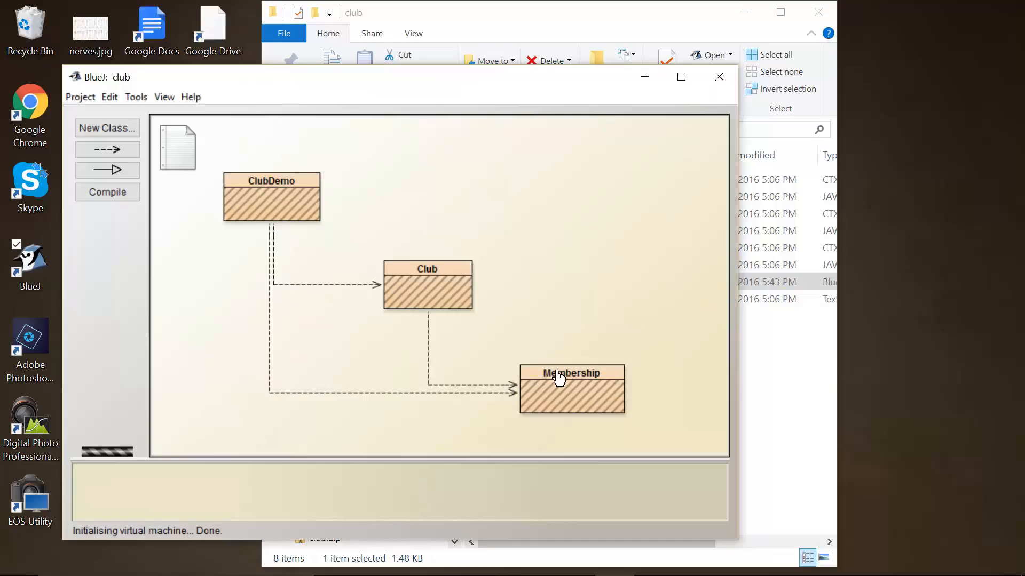
pyautogui.moveTo(562, 402)
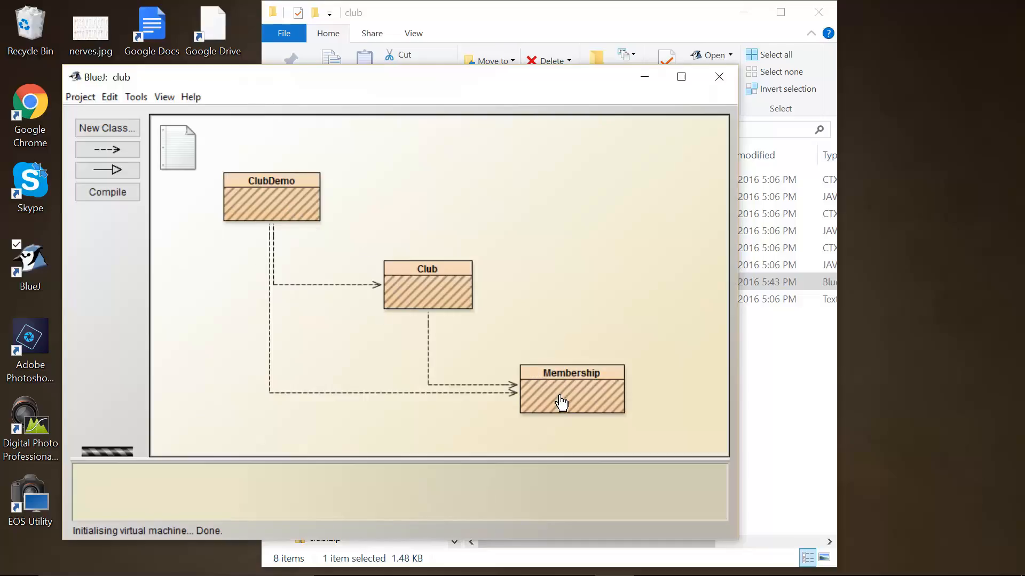
pyautogui.moveTo(458, 240)
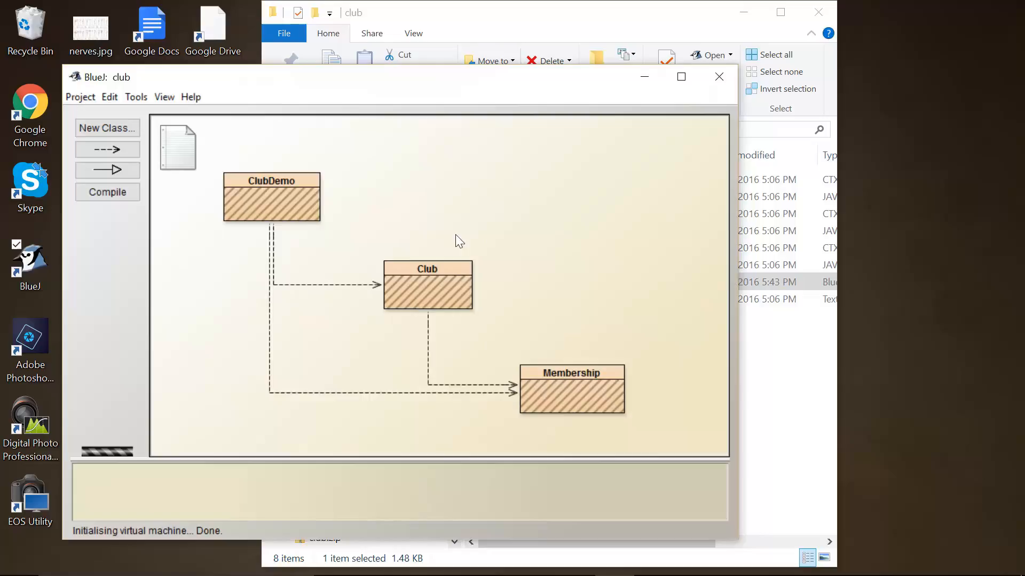
pyautogui.moveTo(516, 318)
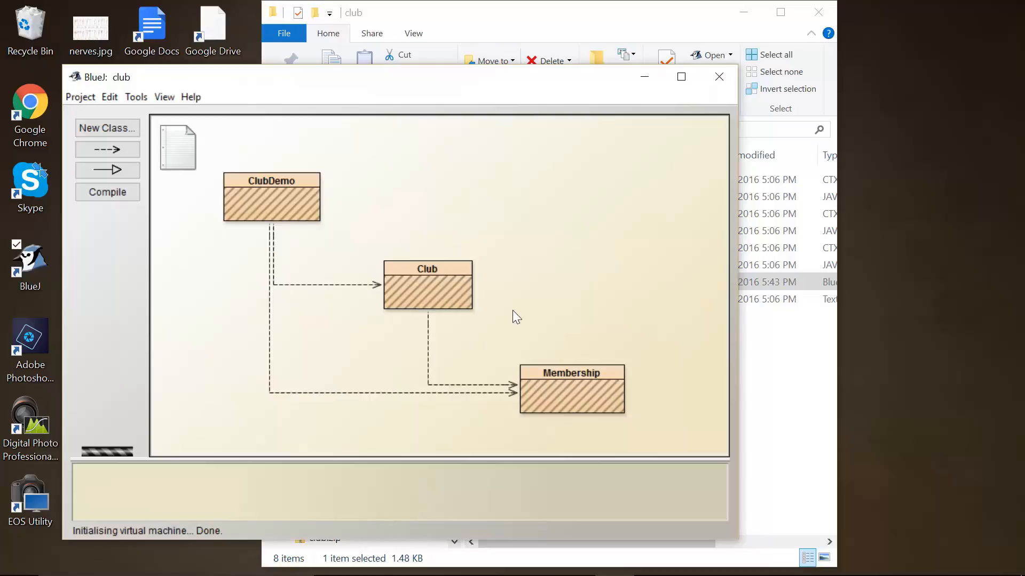
pyautogui.moveTo(595, 382)
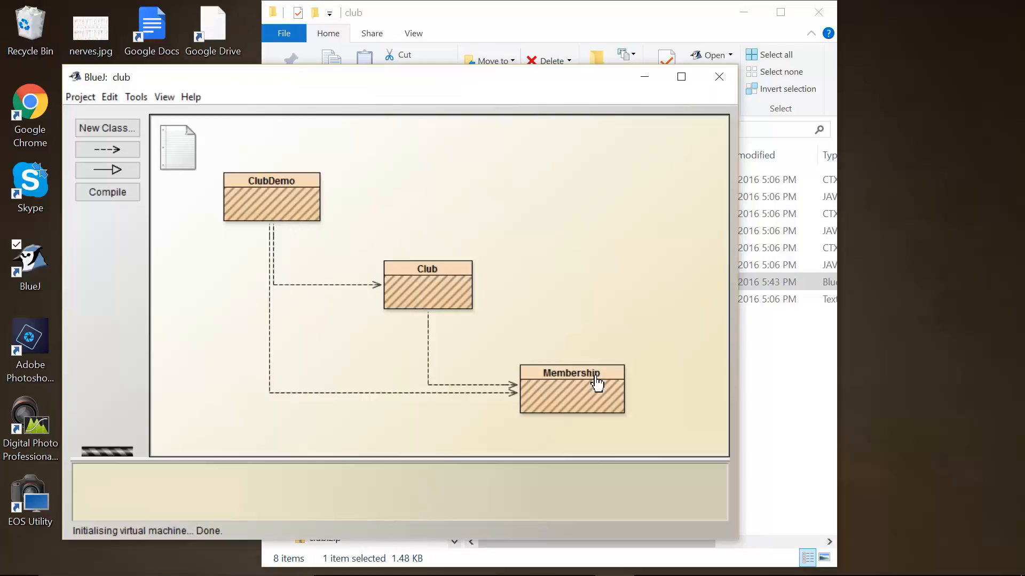
pyautogui.moveTo(447, 320)
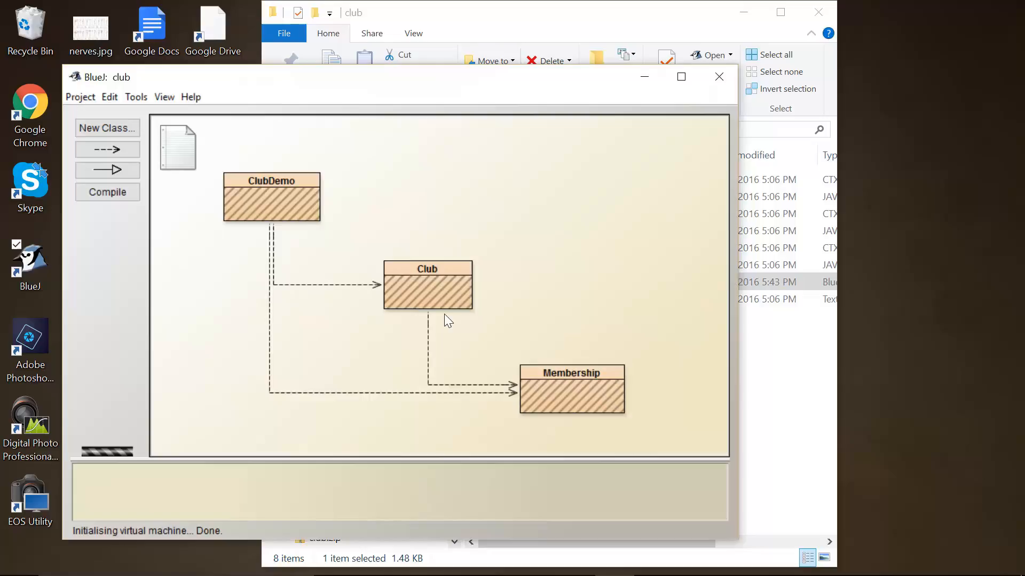
pyautogui.moveTo(436, 296)
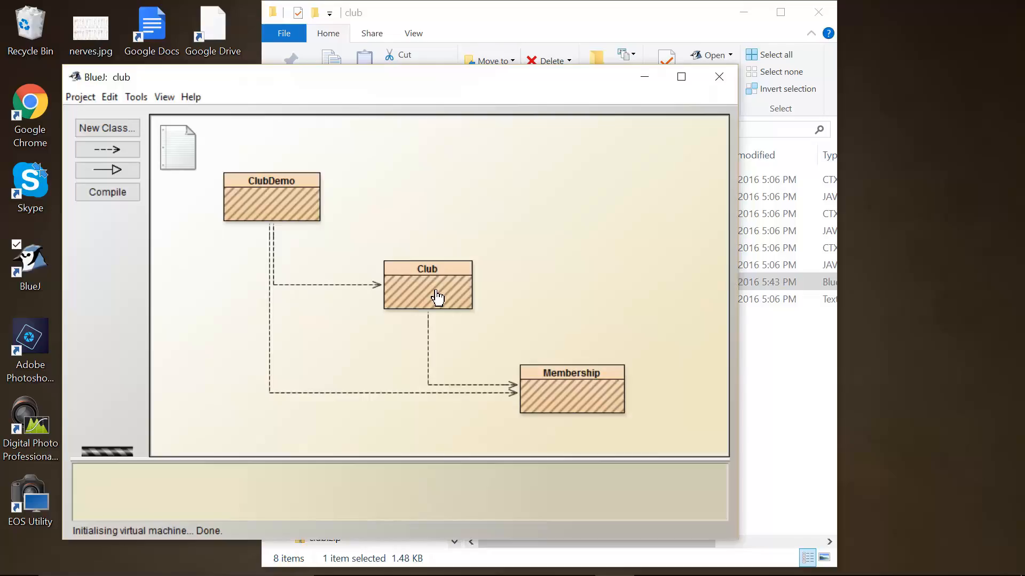
pyautogui.moveTo(548, 388)
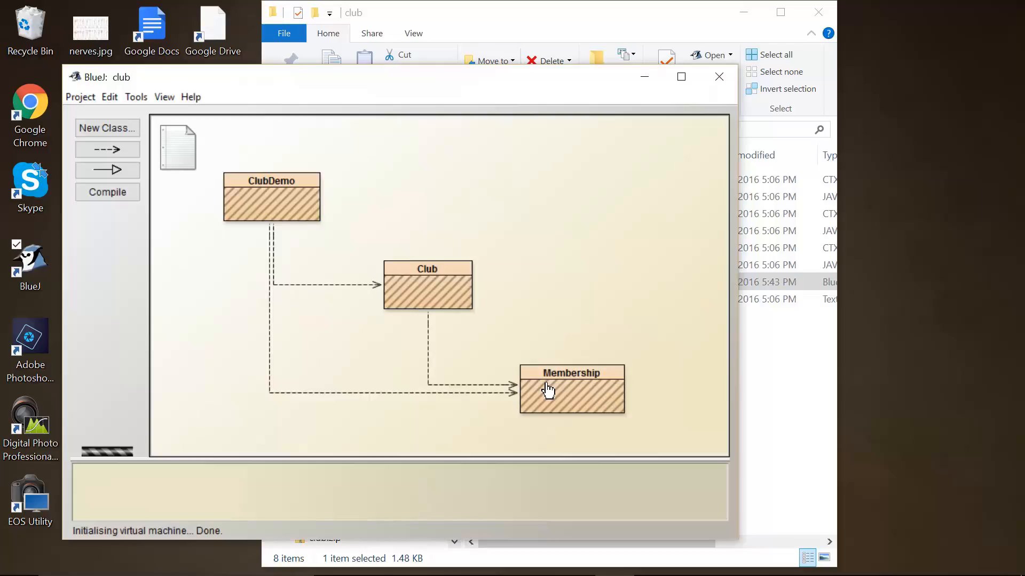
pyautogui.moveTo(427, 288)
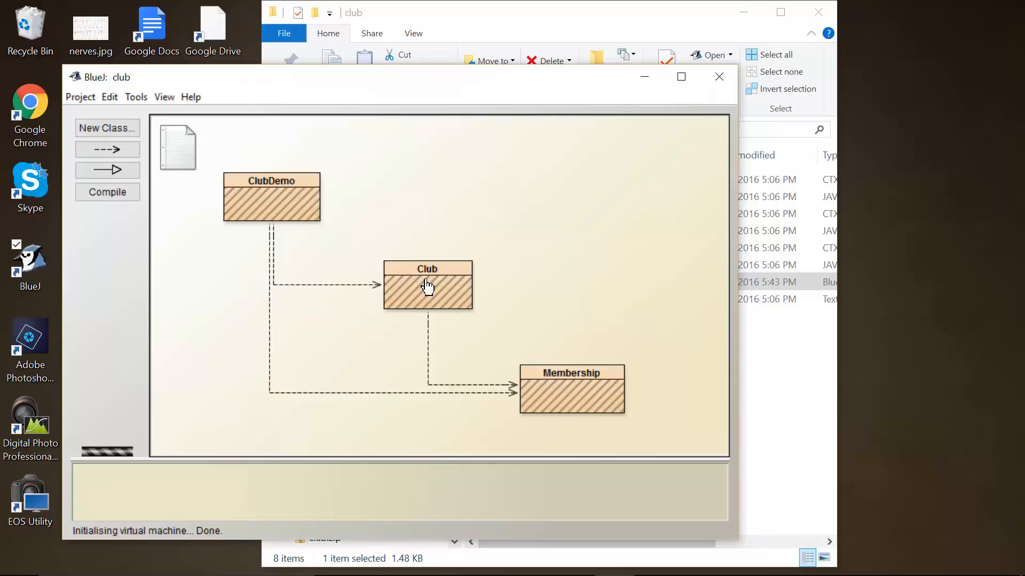
# Step: Open the Club class editor showing its empty constructor, join and numberOfMembers methods
pyautogui.doubleClick(427, 286)
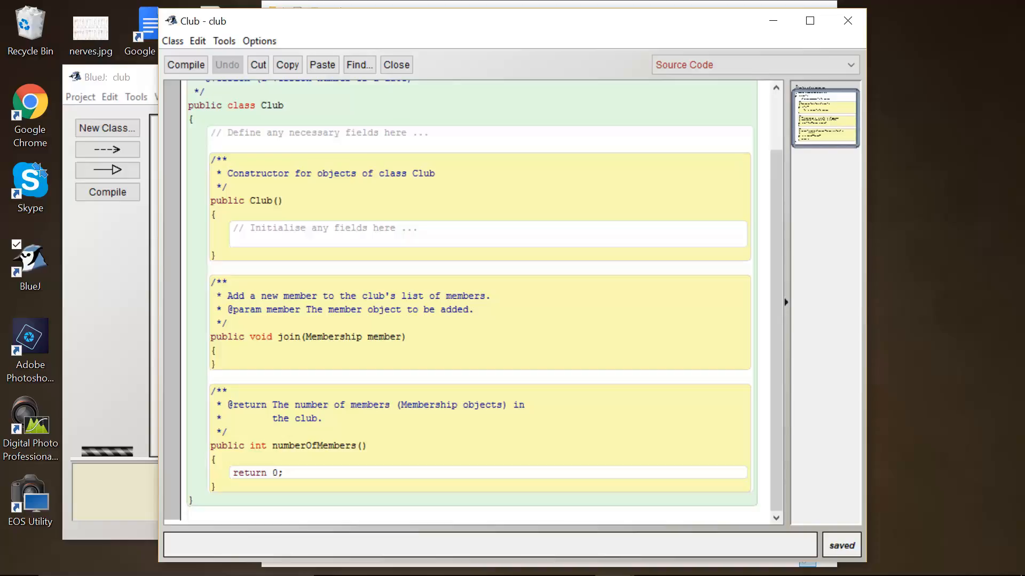
pyautogui.moveTo(848, 21)
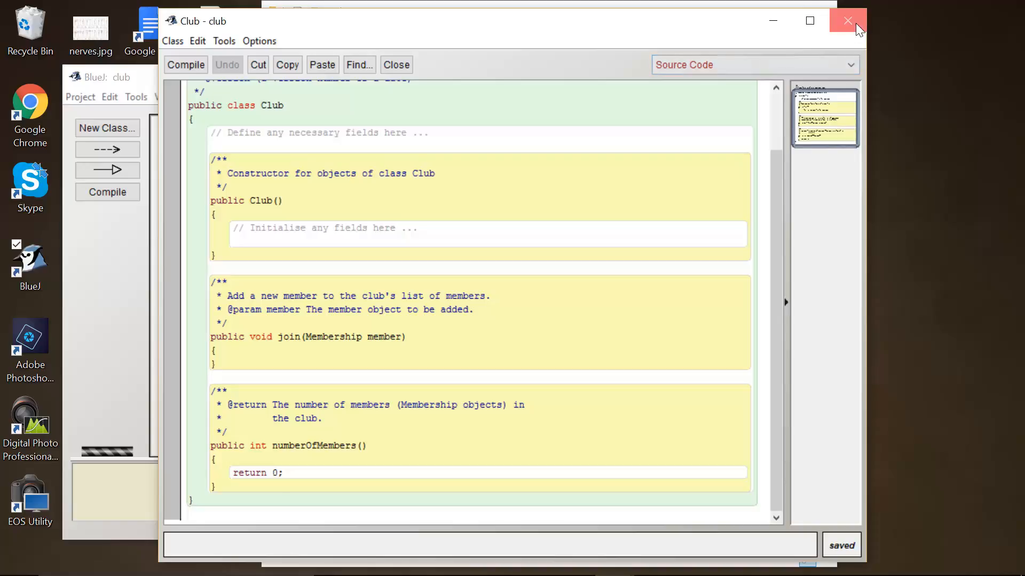
# Step: Close the Club editor, briefly reopen it, and close it again to return to the class diagram
pyautogui.click(847, 20)
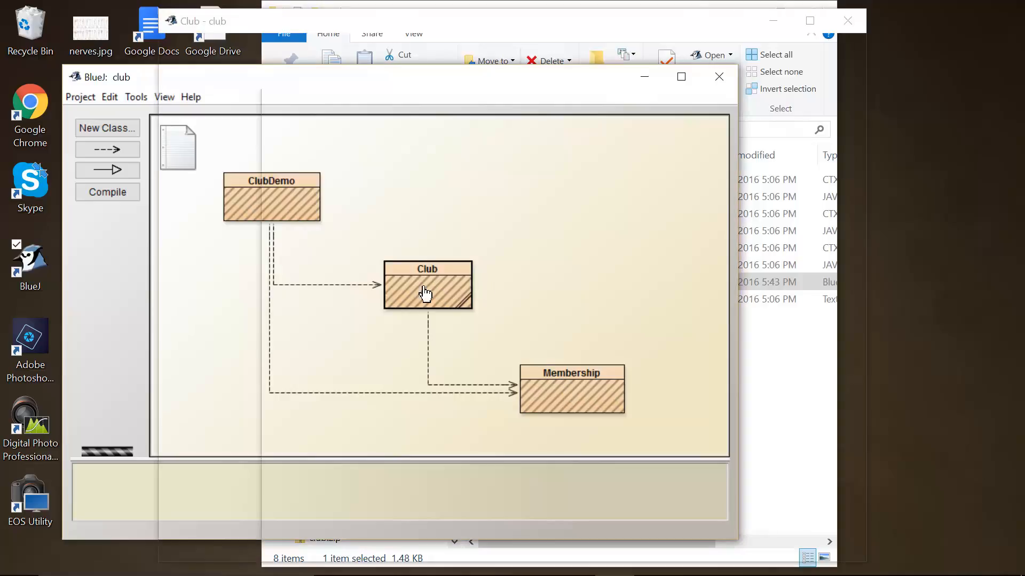
pyautogui.doubleClick(427, 286)
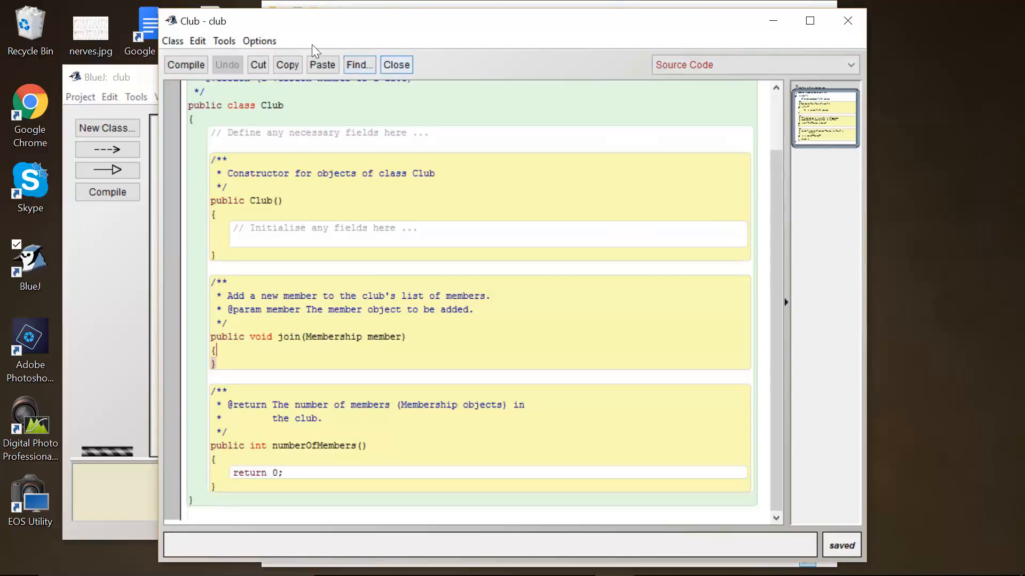
pyautogui.click(395, 65)
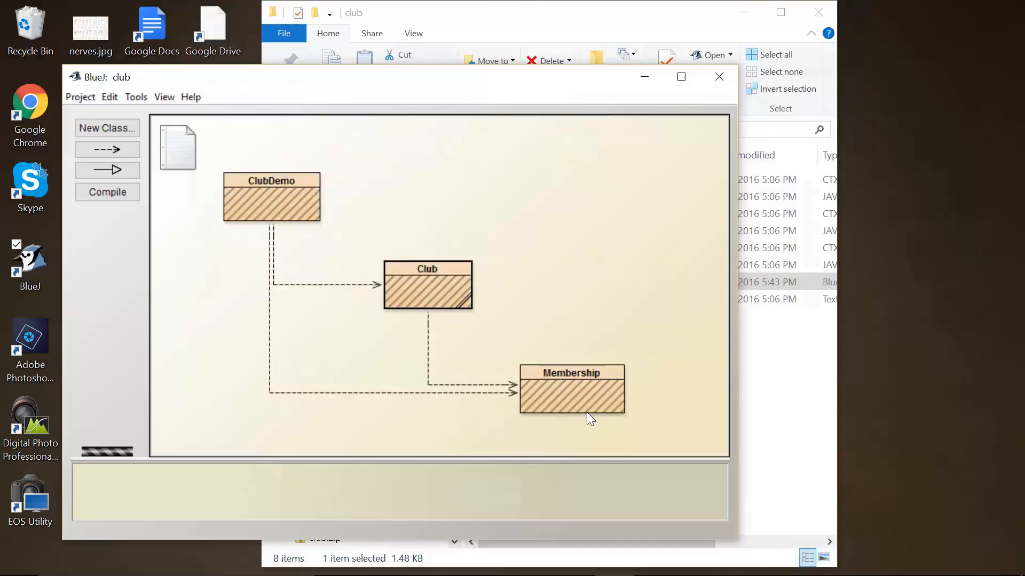
pyautogui.moveTo(582, 409)
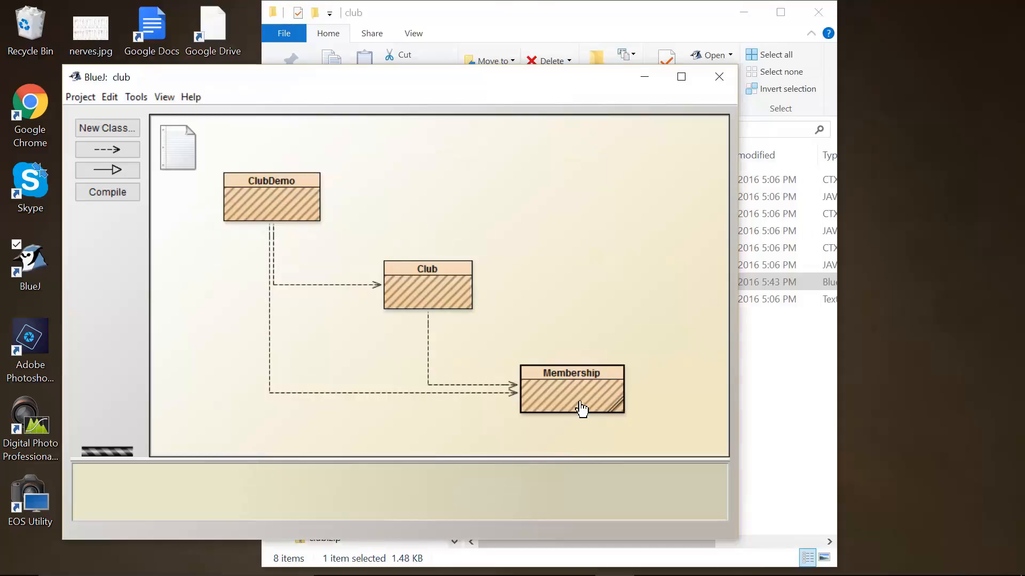
# Step: Review the Membership class source, close it, and reopen the Club class for editing
pyautogui.doubleClick(571, 390)
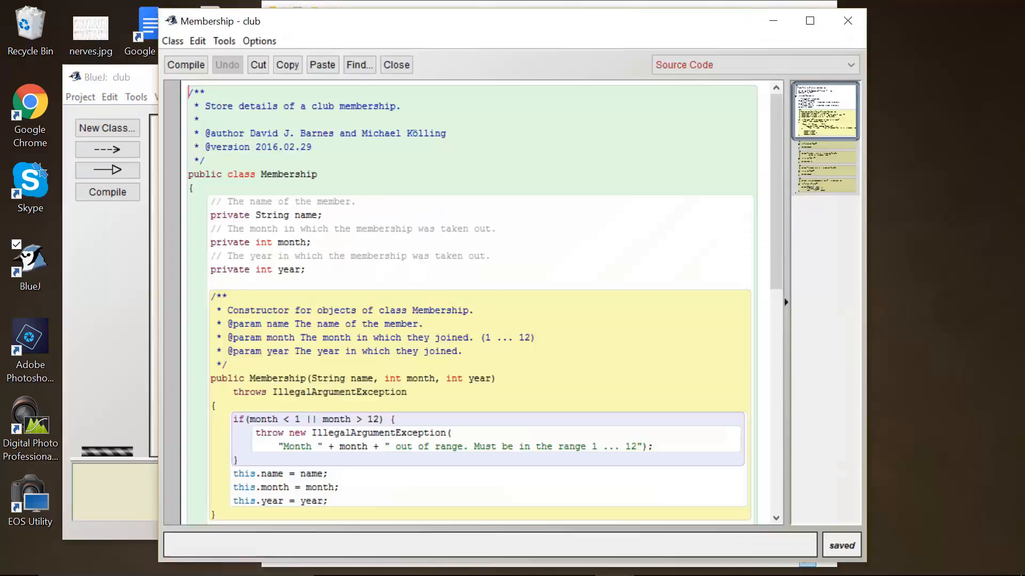
pyautogui.scroll(-3)
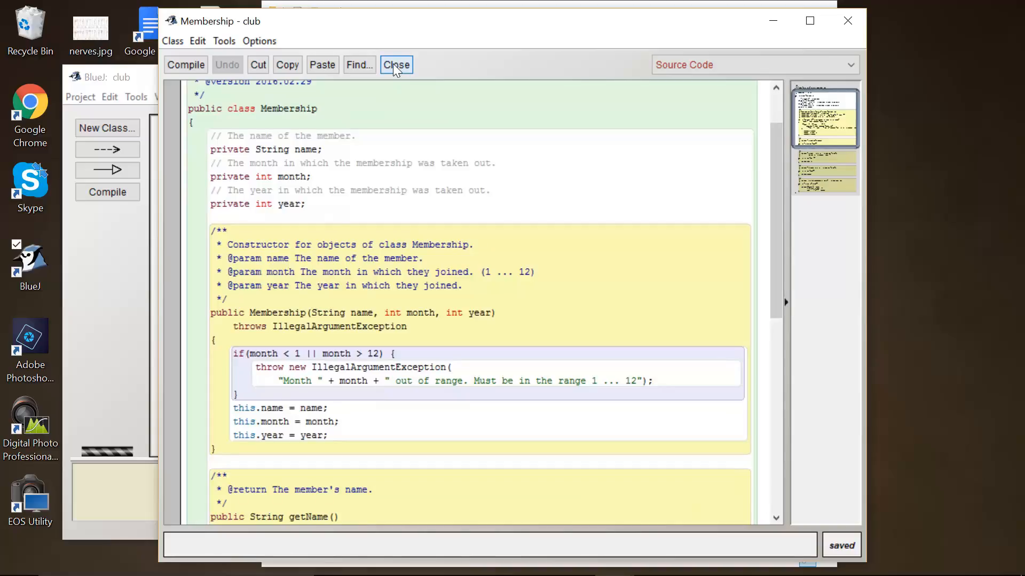
pyautogui.click(396, 65)
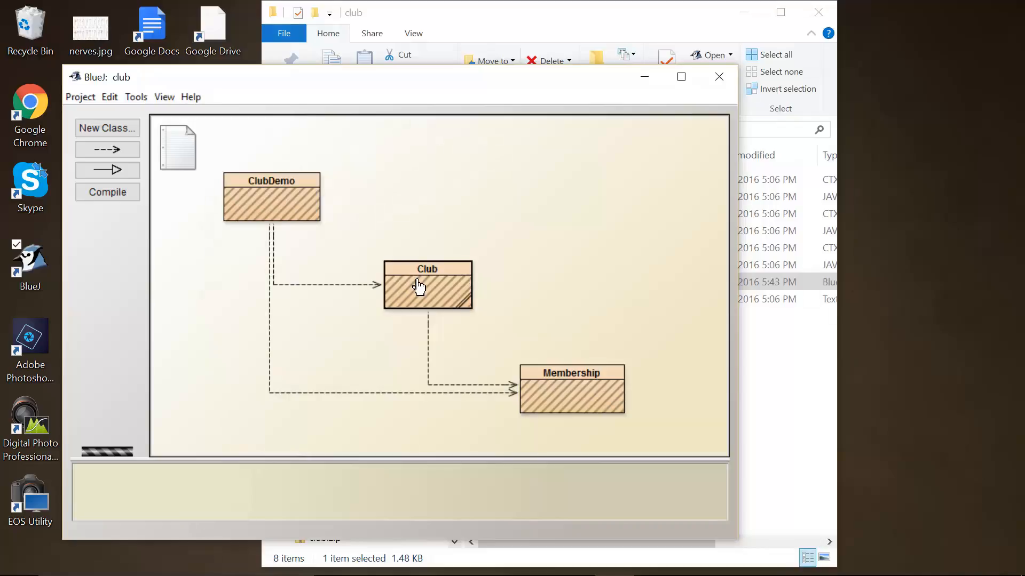
pyautogui.doubleClick(427, 286)
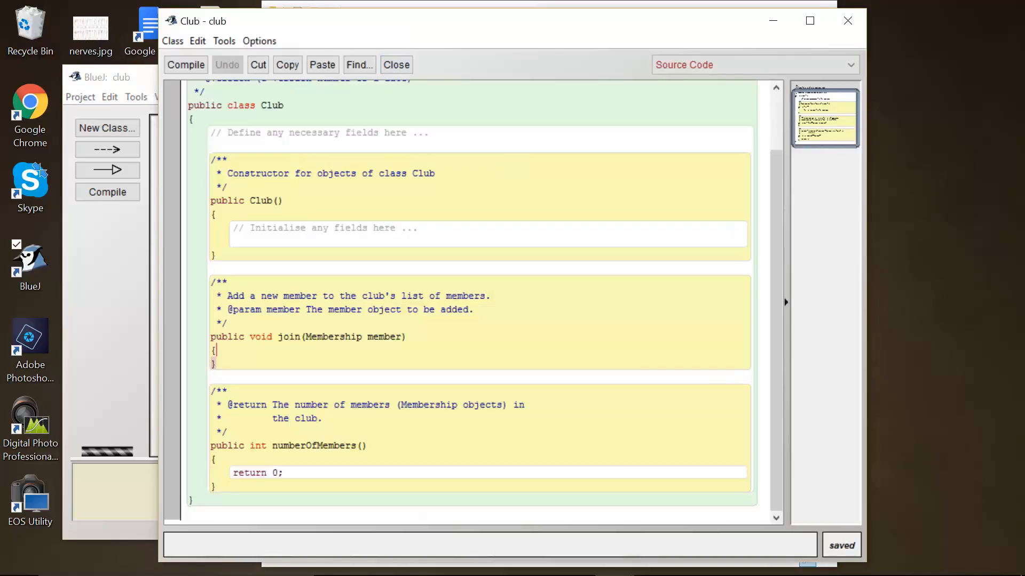